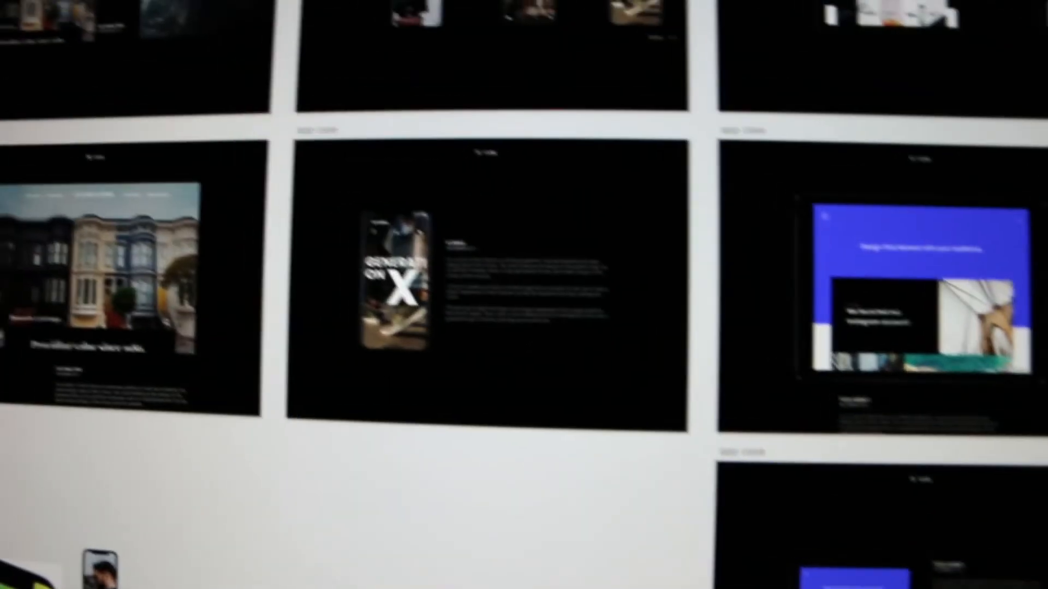
pyautogui.scroll(-3)
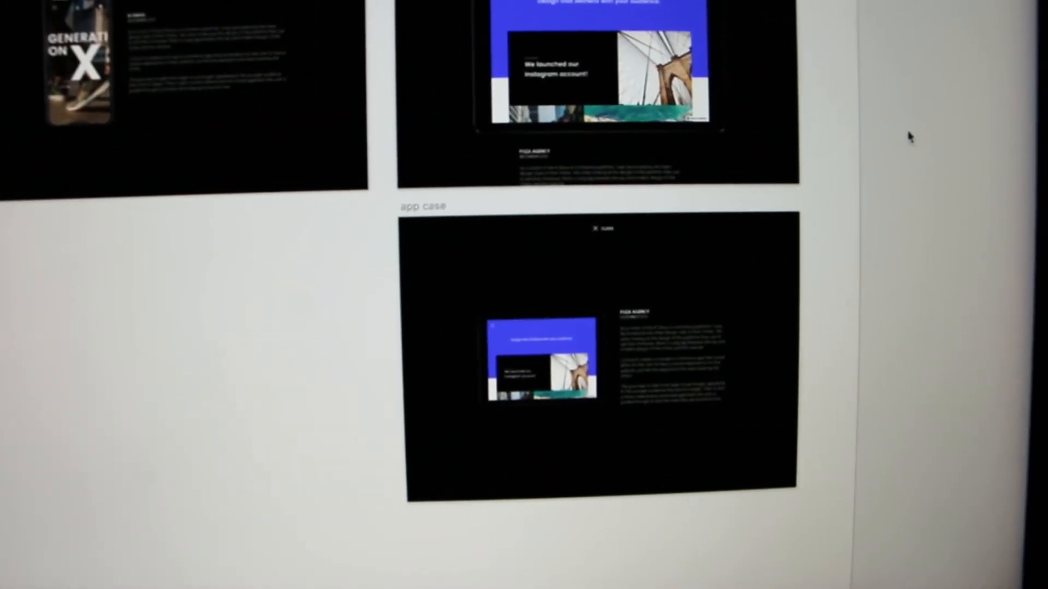